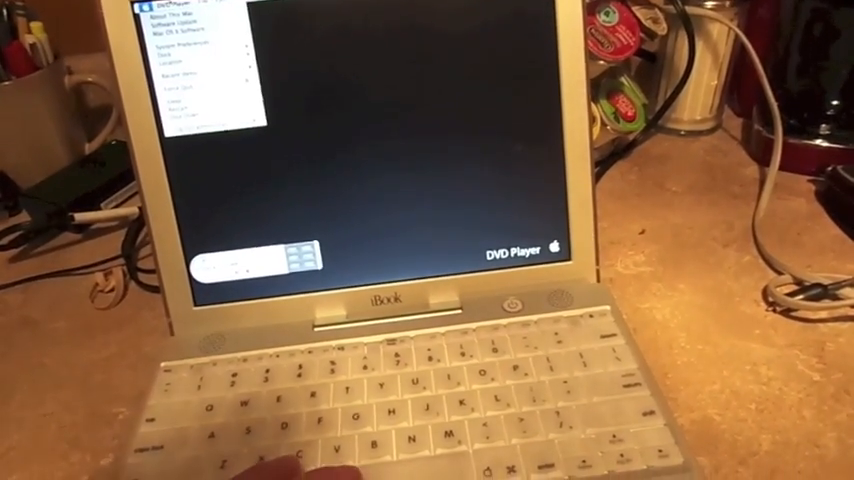
Start DVD playback from the menu bar, with the movie running under a reserve battery warning
click(176, 8)
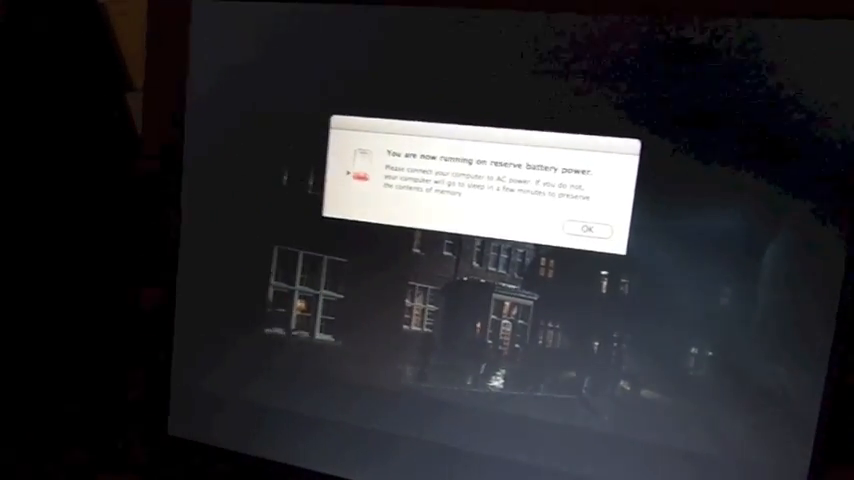
Dismiss the reserve battery power dialog with OK so the movie continues unobstructed
click(588, 232)
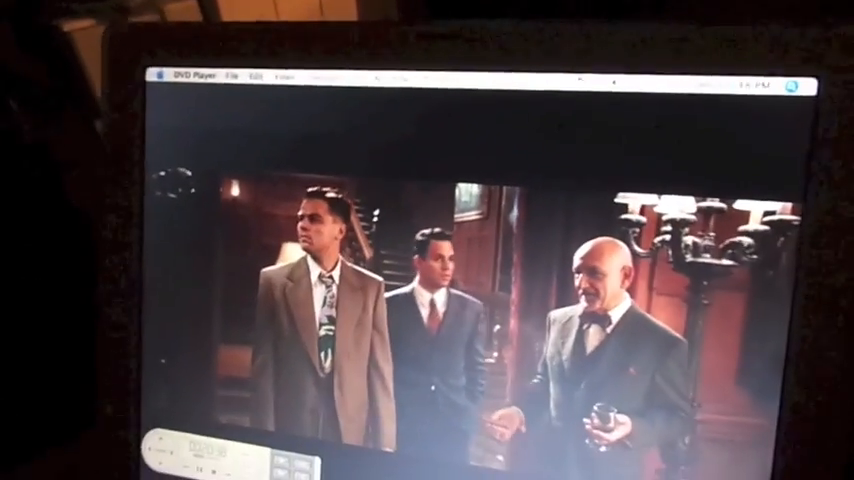